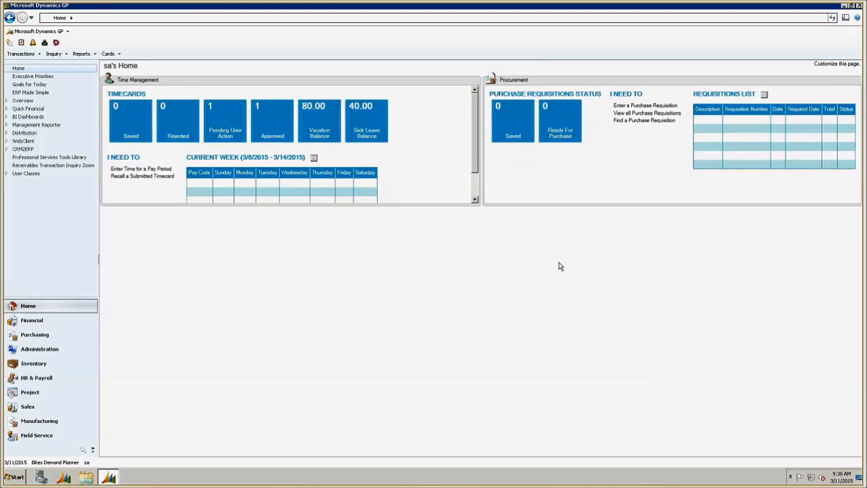
mouse_move(478, 274)
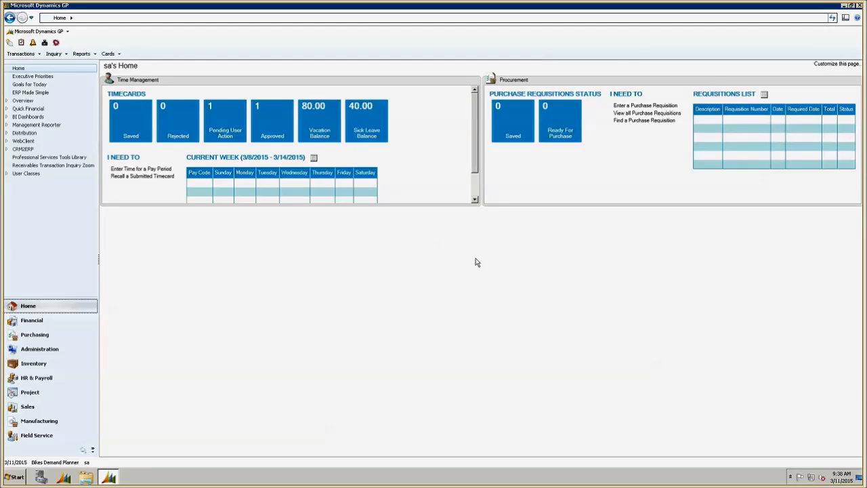
mouse_move(364, 248)
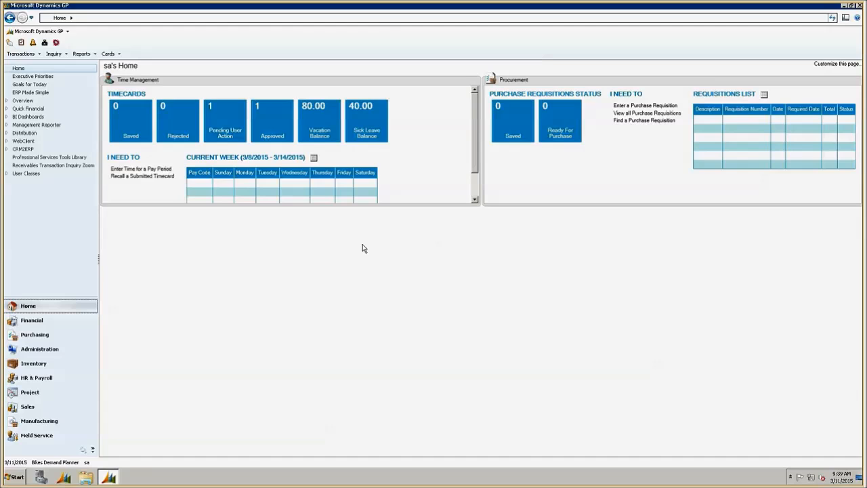
From HR & Payroll, review the Hourly code's Time on Behalf Setup by departments, then close it.
left_click(37, 378)
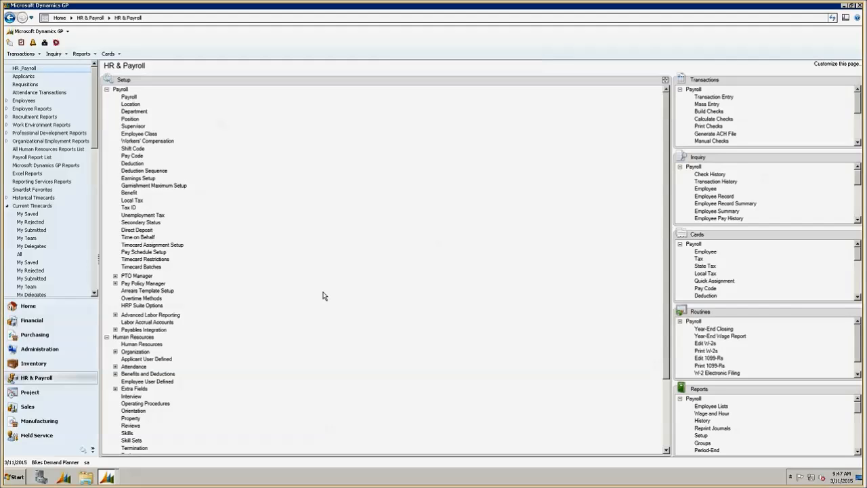
mouse_move(129, 435)
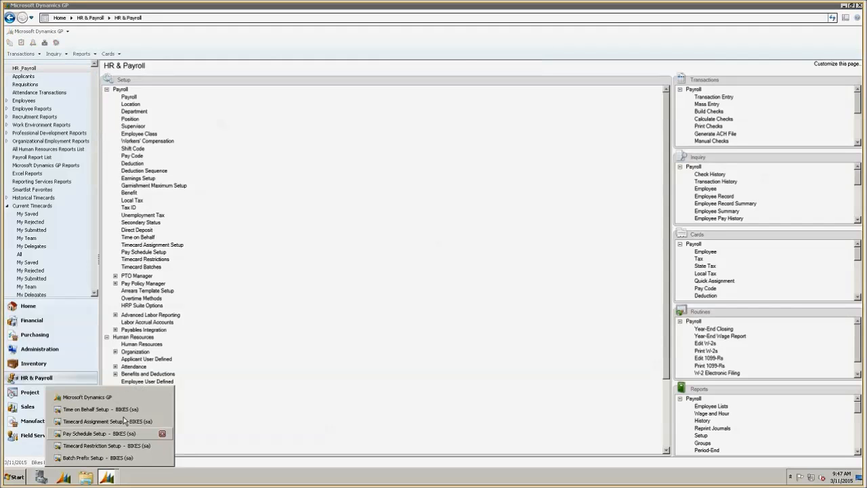
left_click(86, 410)
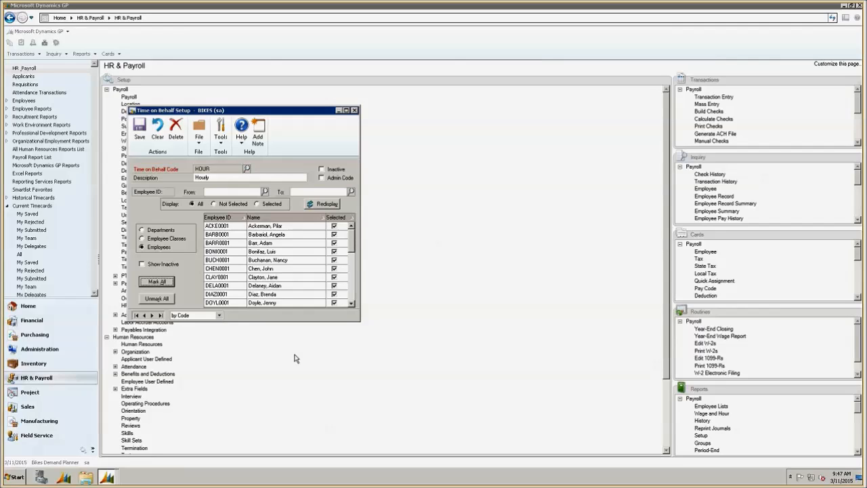
mouse_move(312, 367)
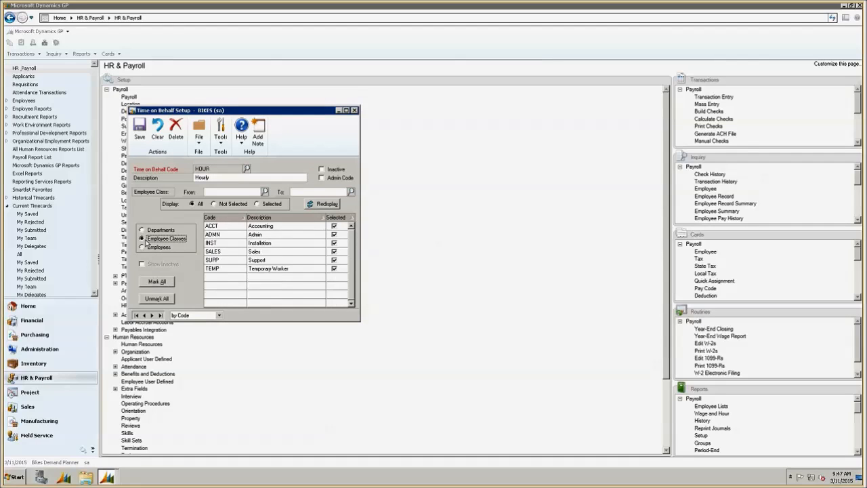
left_click(143, 229)
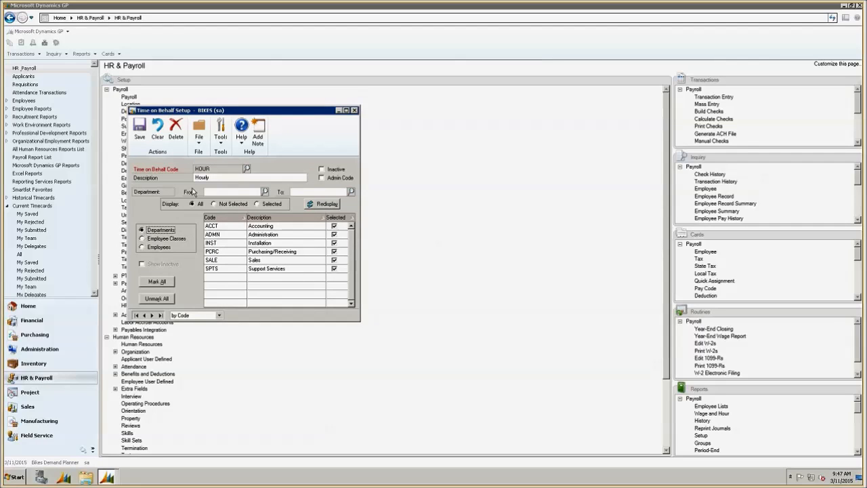
left_click(355, 109)
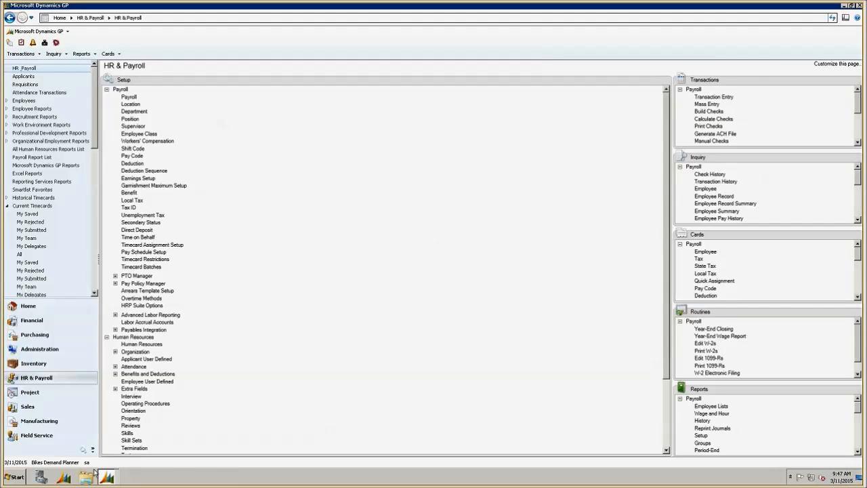
left_click(152, 245)
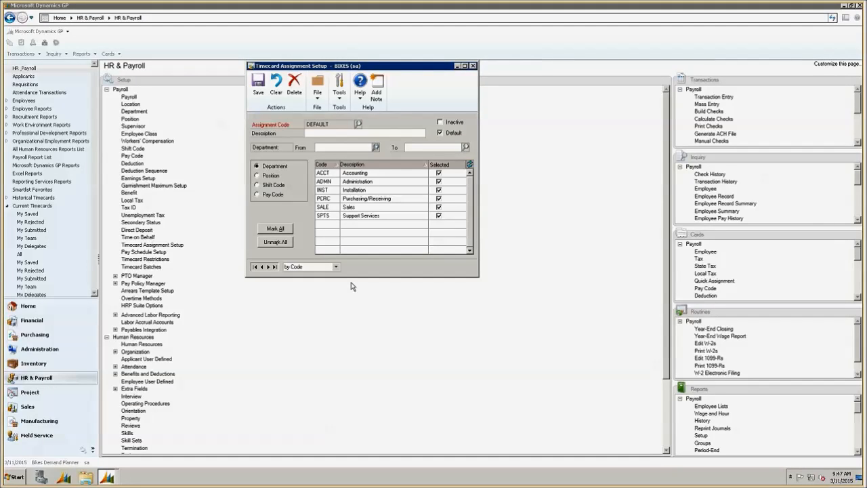
mouse_move(365, 292)
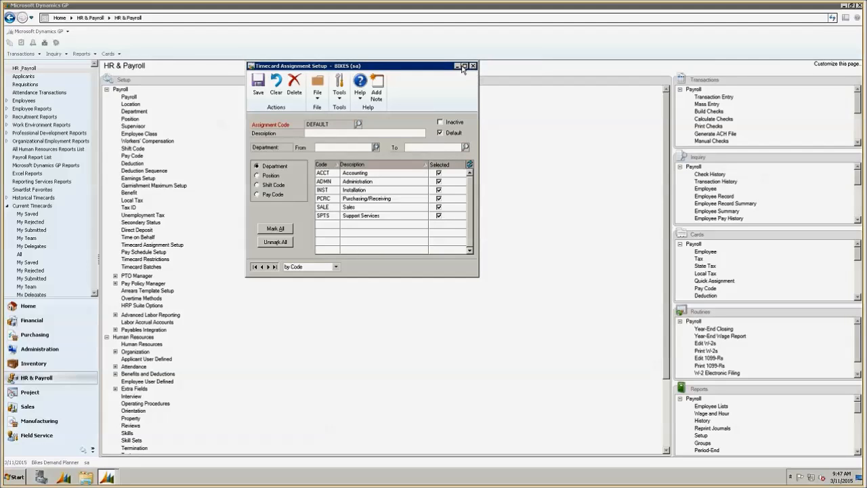
left_click(473, 66)
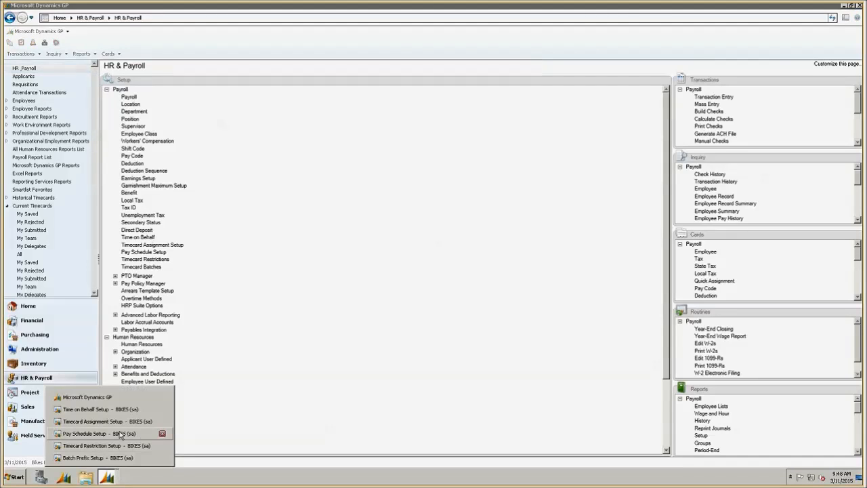
left_click(85, 434)
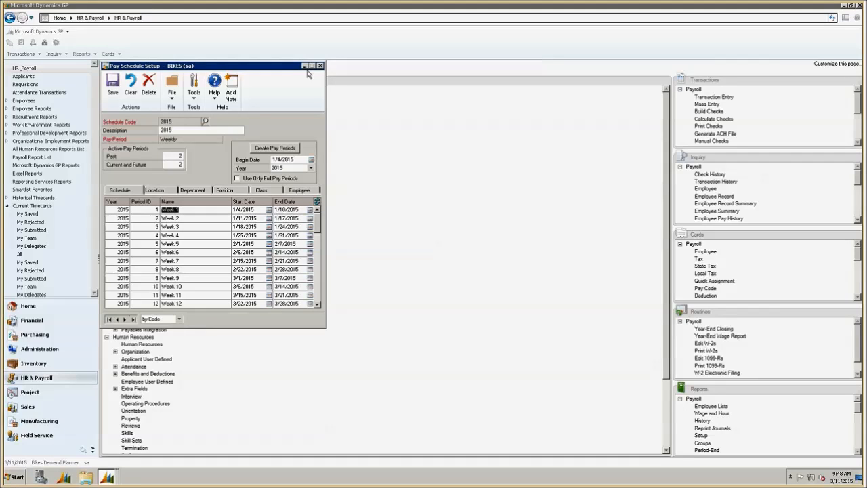
left_click(320, 66)
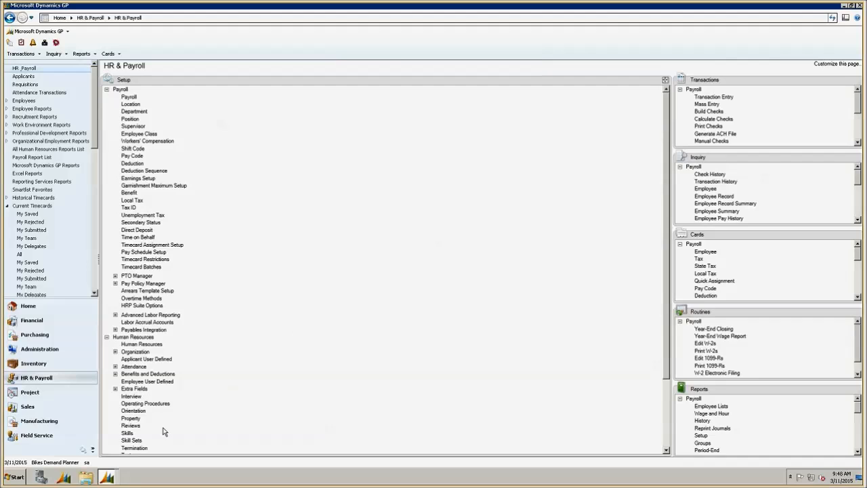
Review the Timecard Restriction and HOUR Batch Prefix setups, then close them.
left_click(145, 259)
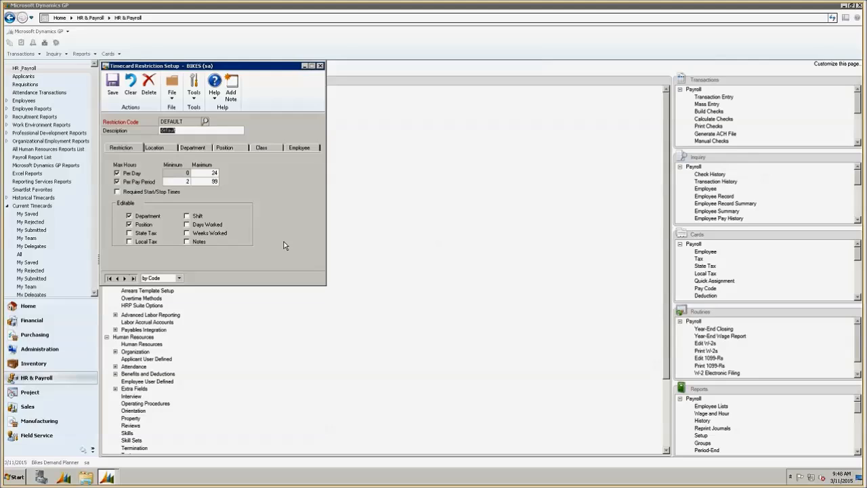
mouse_move(275, 234)
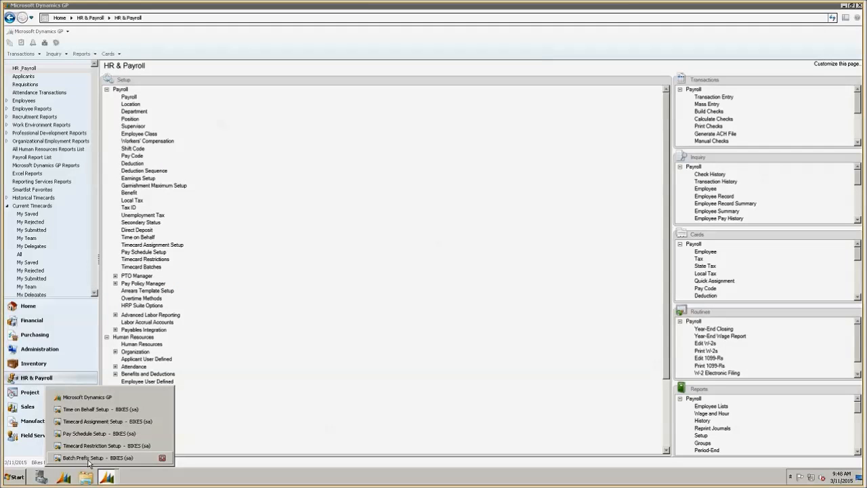
left_click(84, 458)
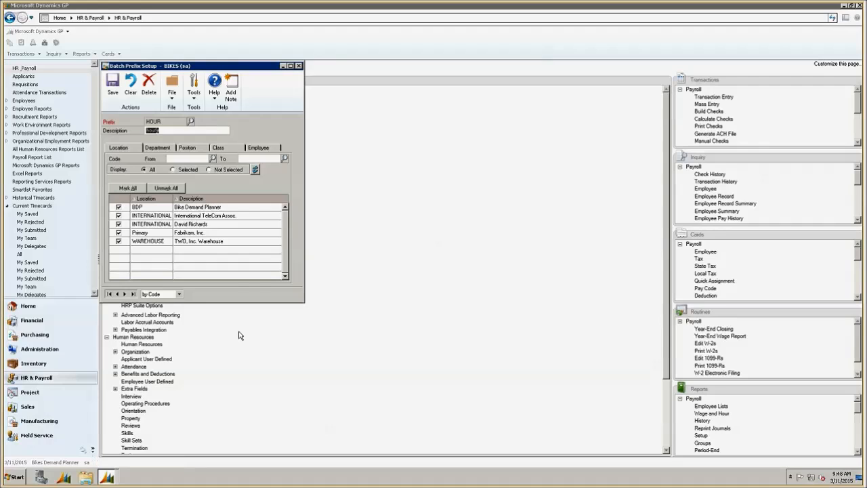
mouse_move(266, 347)
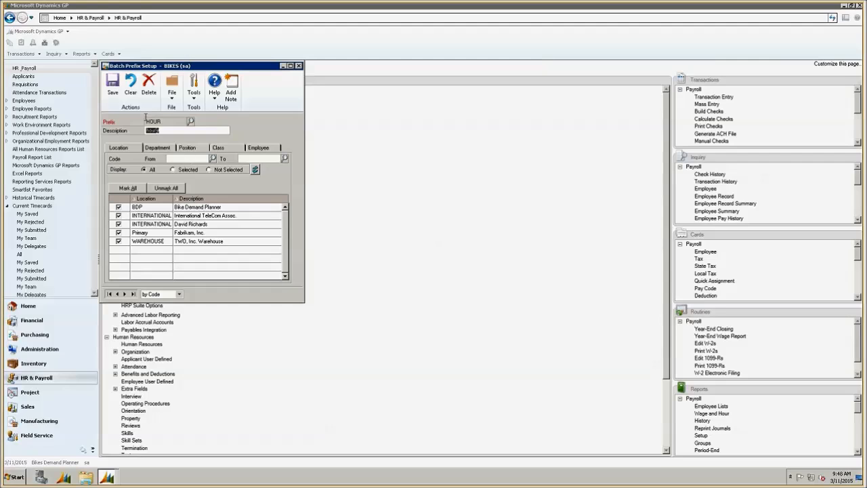
left_click(298, 66)
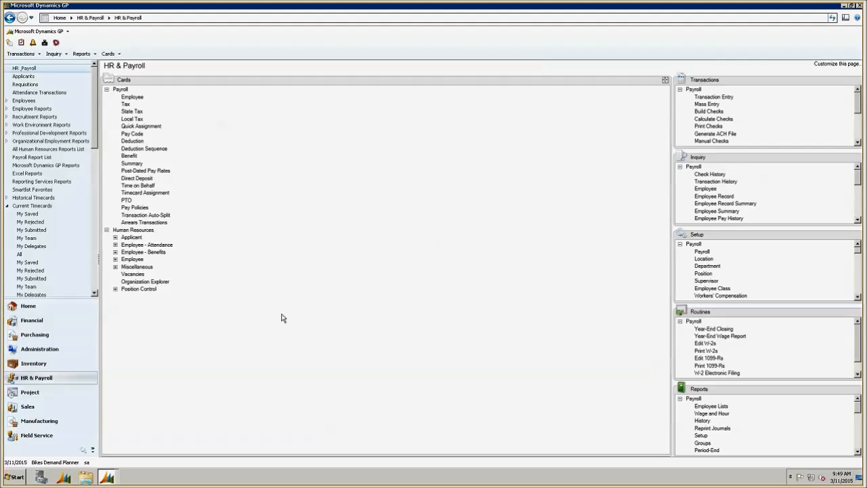
left_click(132, 97)
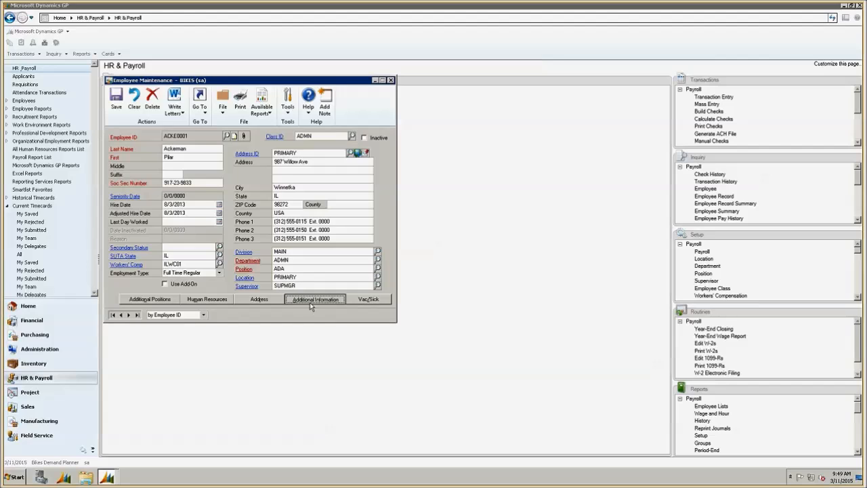
left_click(315, 299)
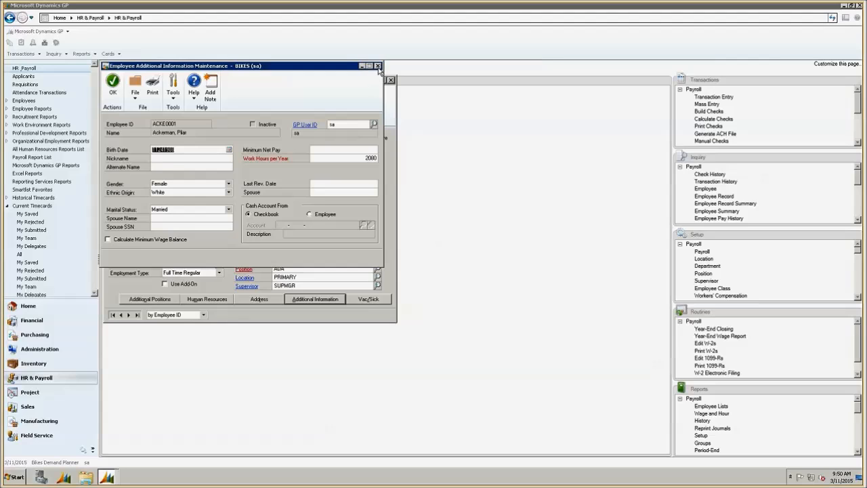
left_click(378, 66)
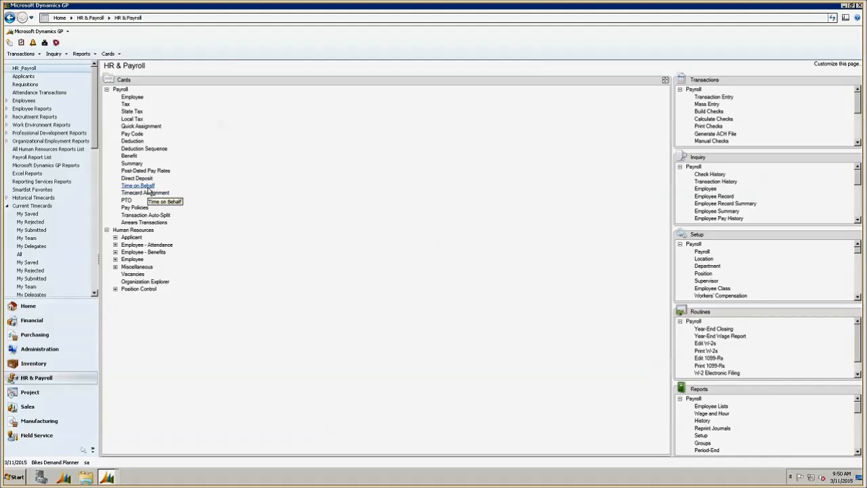
Assign the DEFAULT timecard code, covering all departments, to ACKE0001 and close Timecard Assignment.
left_click(137, 185)
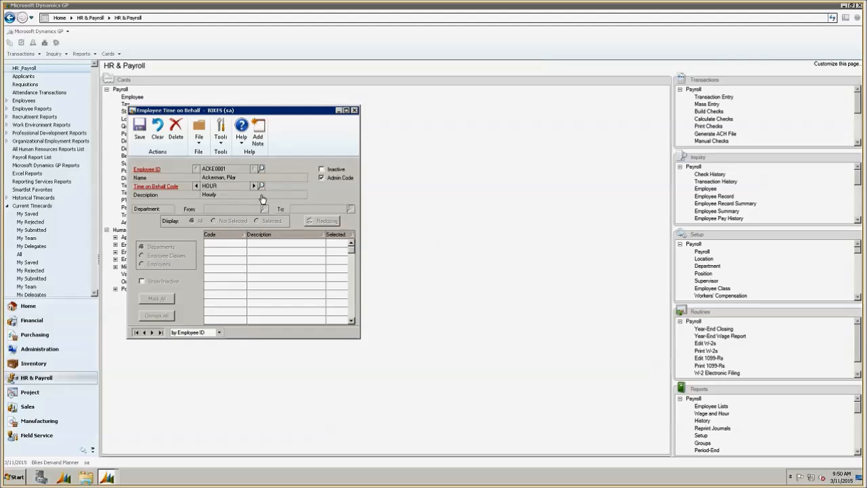
mouse_move(172, 192)
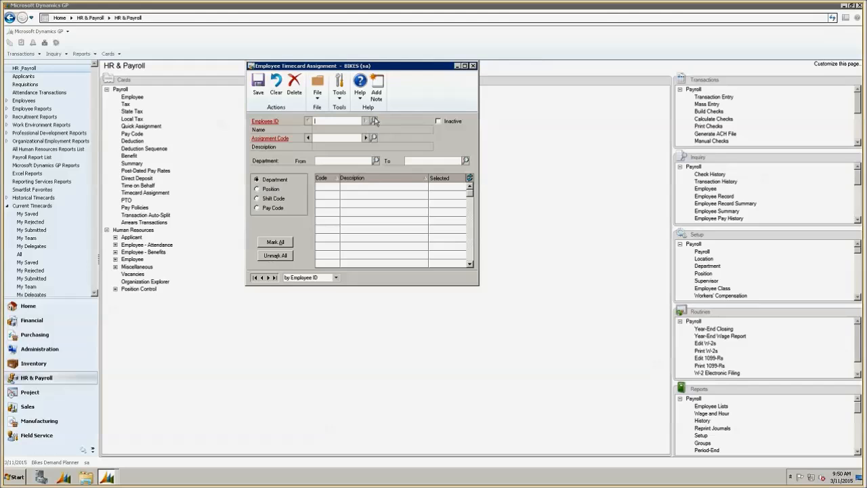
left_click(374, 121)
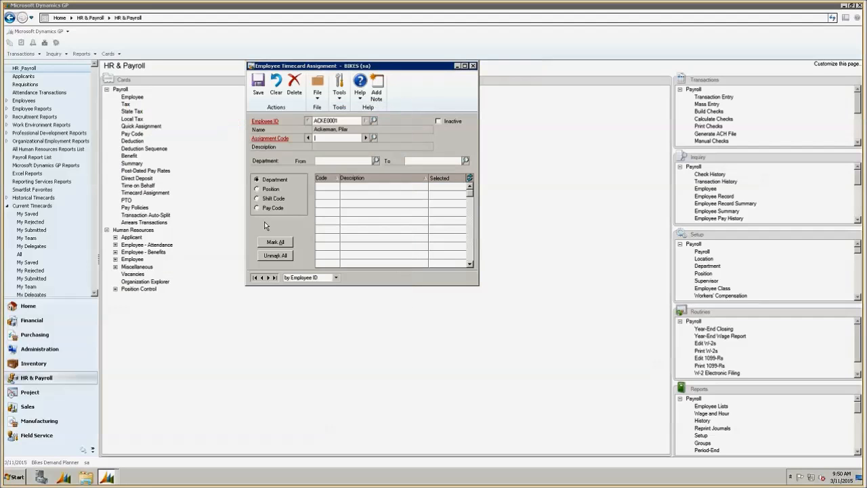
left_click(373, 138)
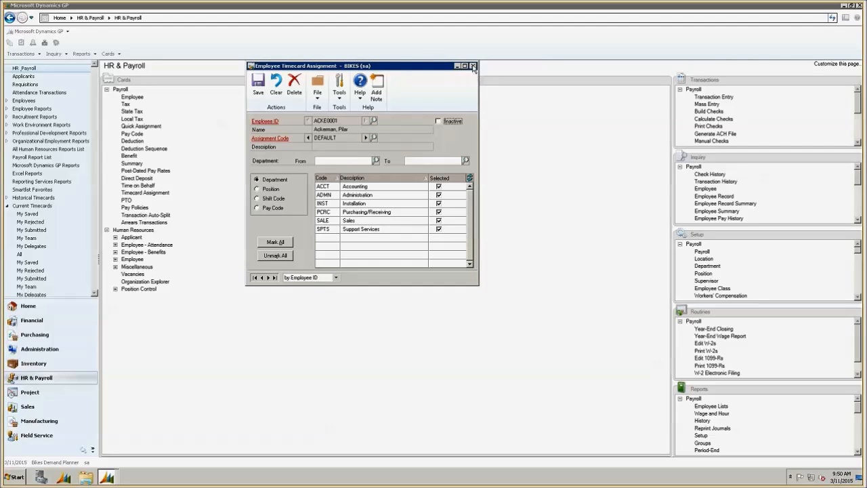
left_click(473, 66)
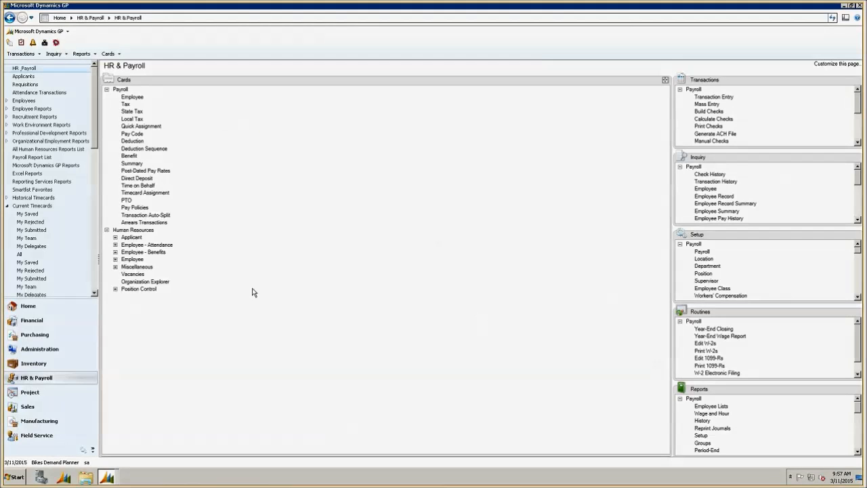
mouse_move(250, 293)
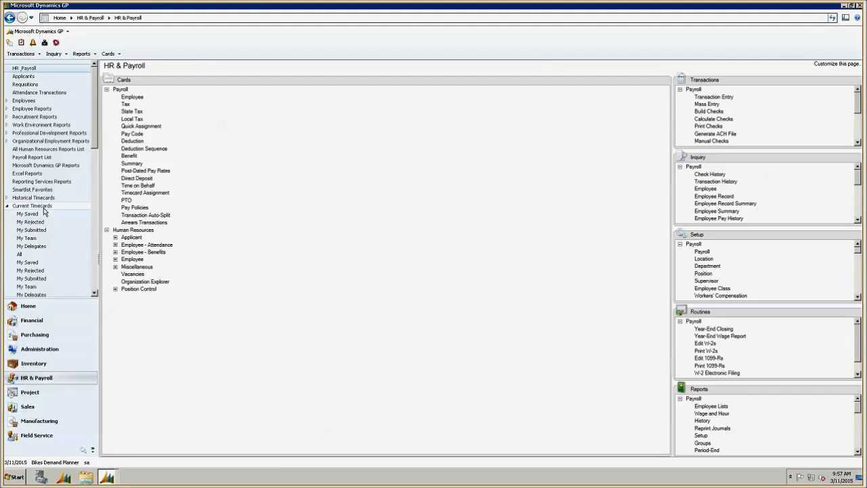
List ACKE0001's current timecards and select the Week 10 timecard.
left_click(31, 206)
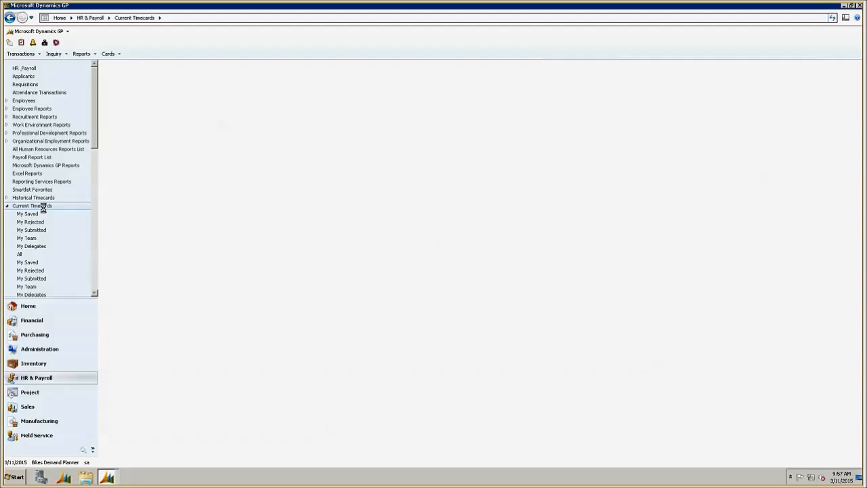
left_click(31, 205)
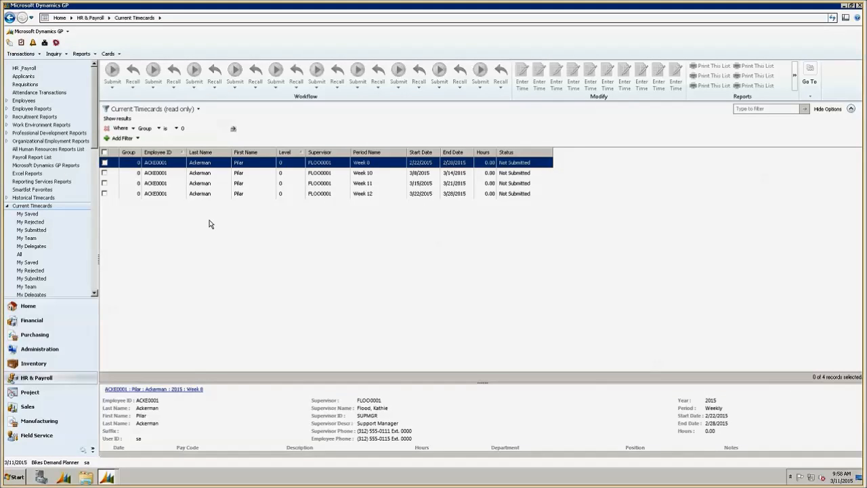
mouse_move(203, 183)
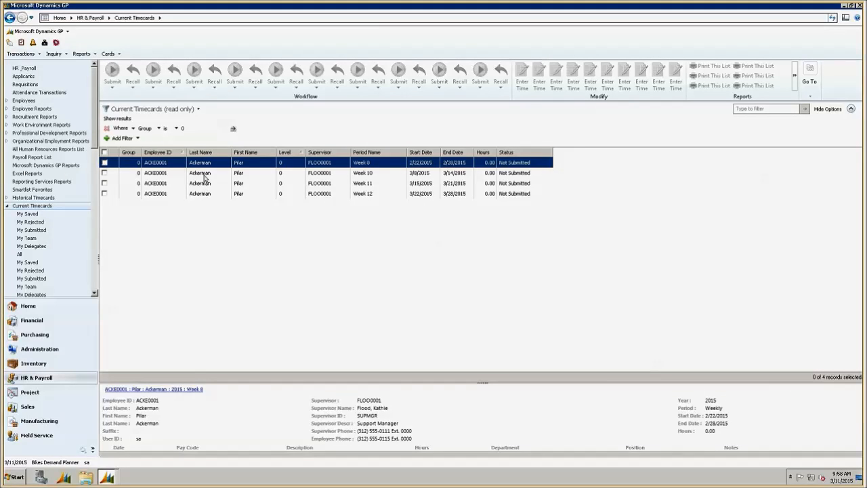
left_click(203, 173)
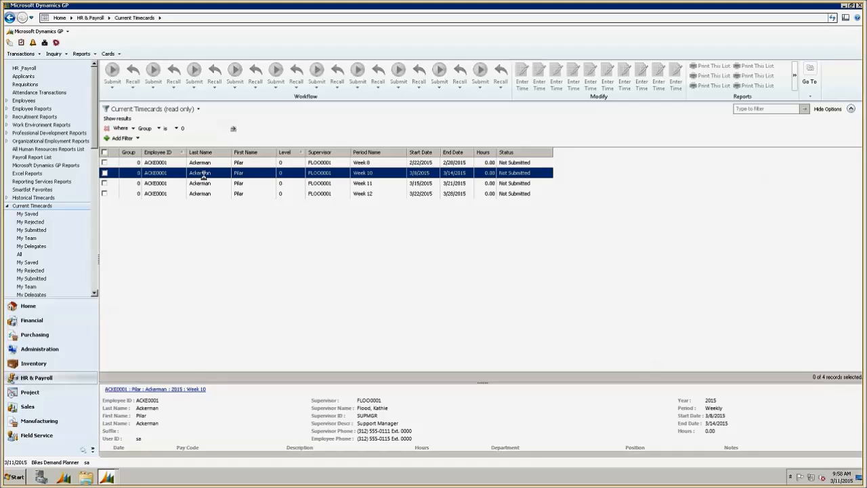
Open the Week 10 timecard and enter hourly time, 8.00 on Monday, for the early weekdays.
double_click(204, 172)
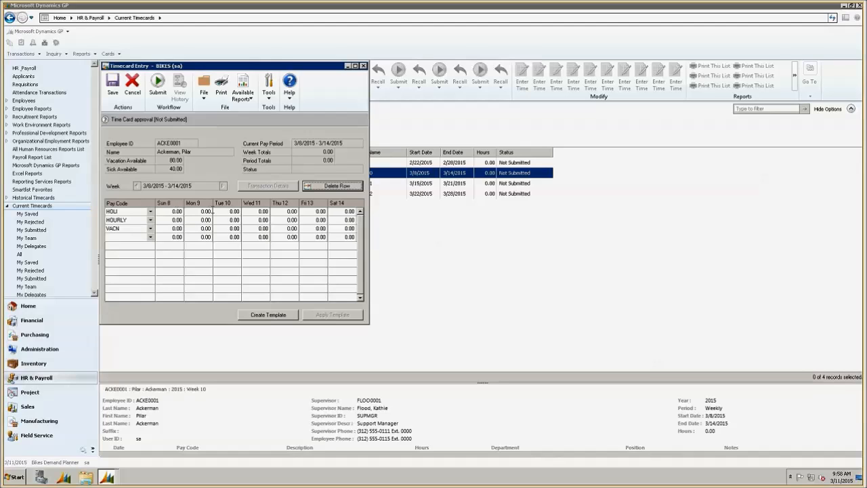
left_click(206, 219)
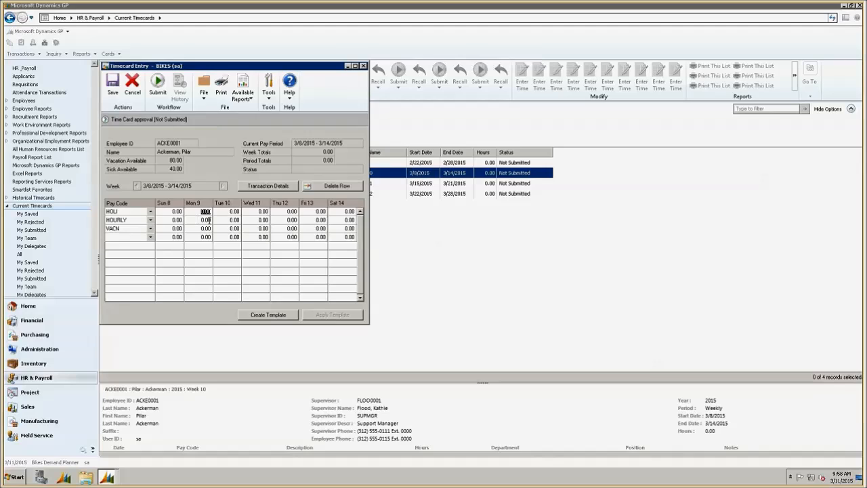
type("8.00")
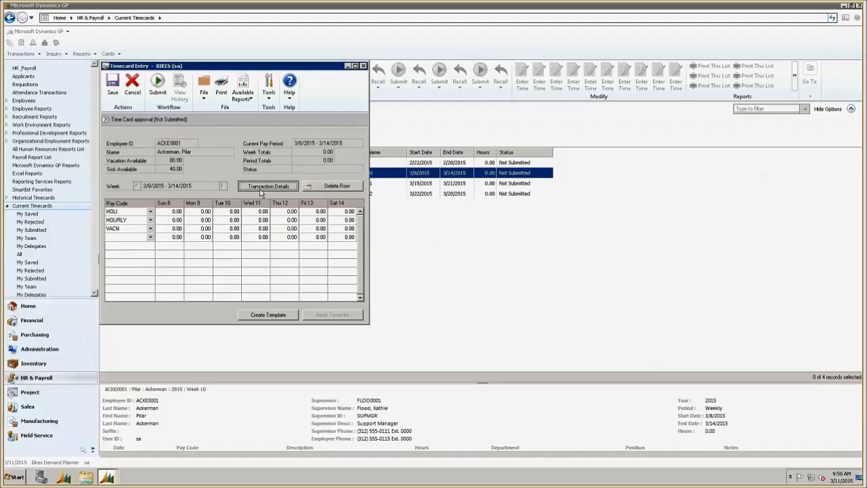
left_click(268, 186)
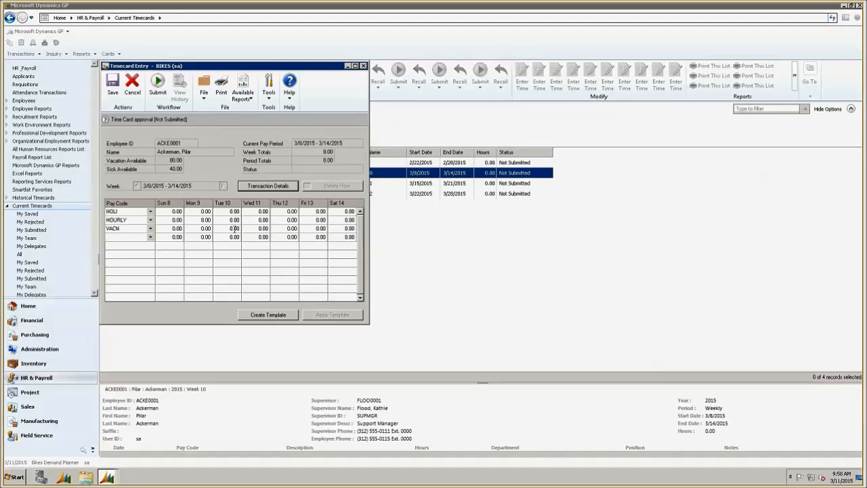
left_click(234, 219)
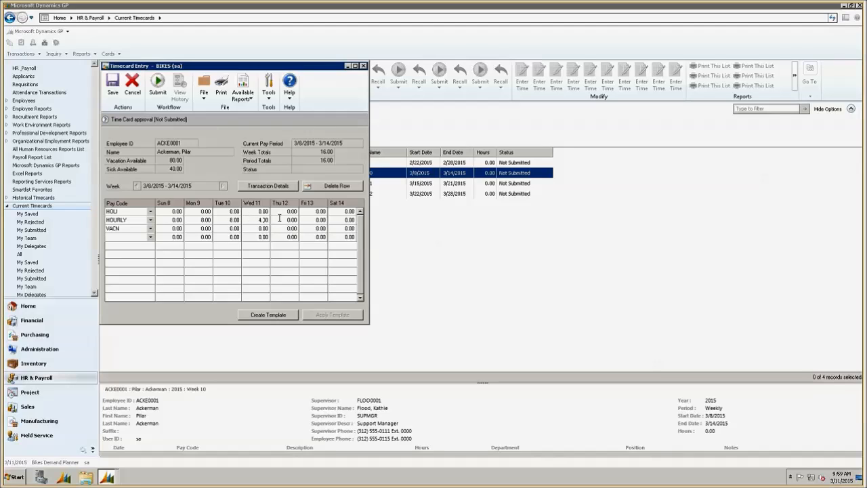
left_click(269, 186)
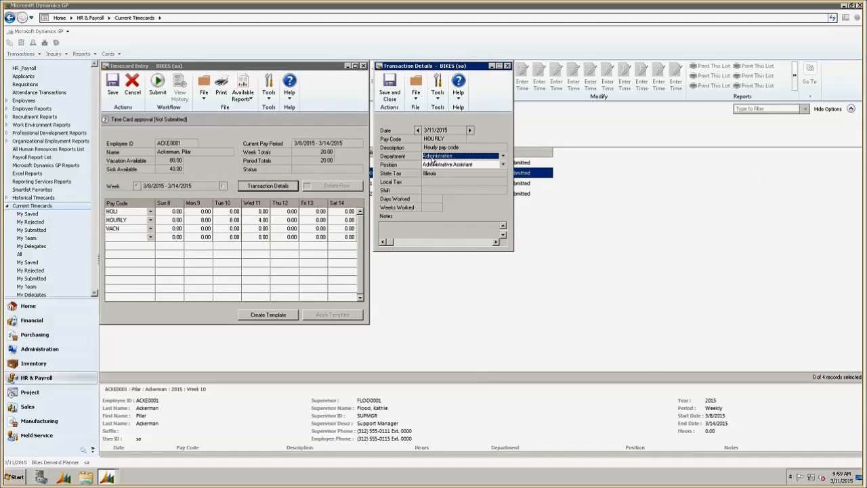
Add an HOURLY line as Assistant Purchasing Agent and submit the timecard for approval.
left_click(507, 65)
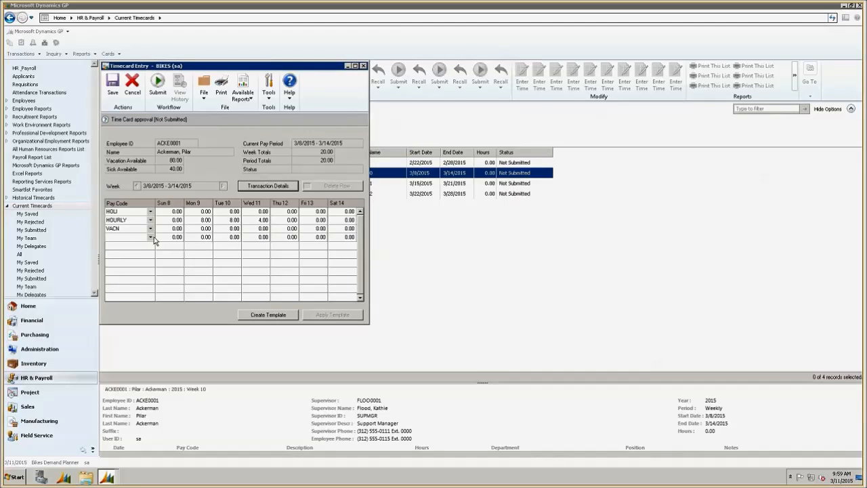
left_click(151, 237)
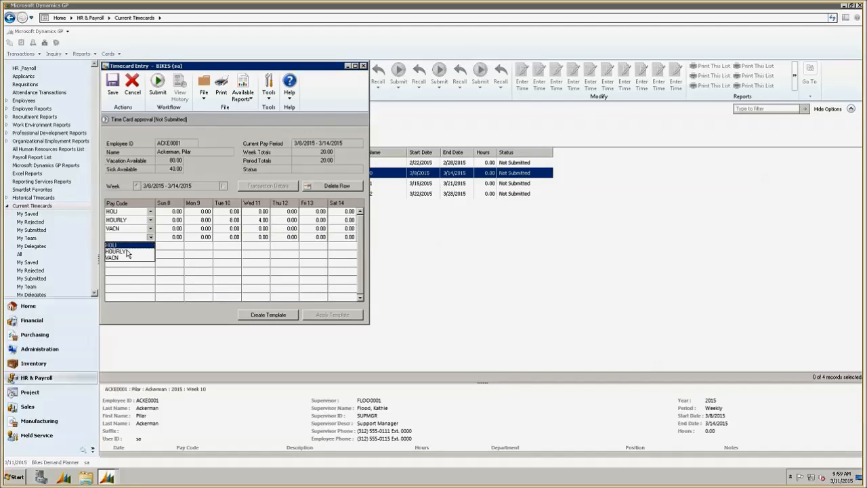
left_click(115, 251)
type("4")
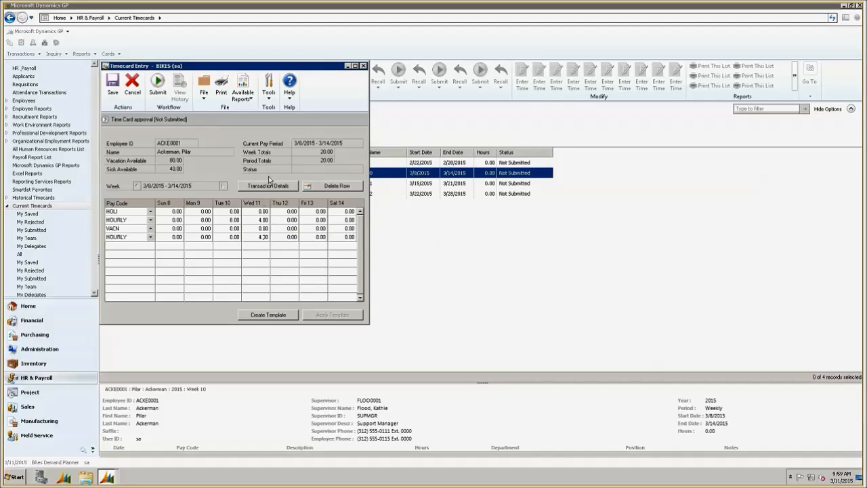
left_click(268, 185)
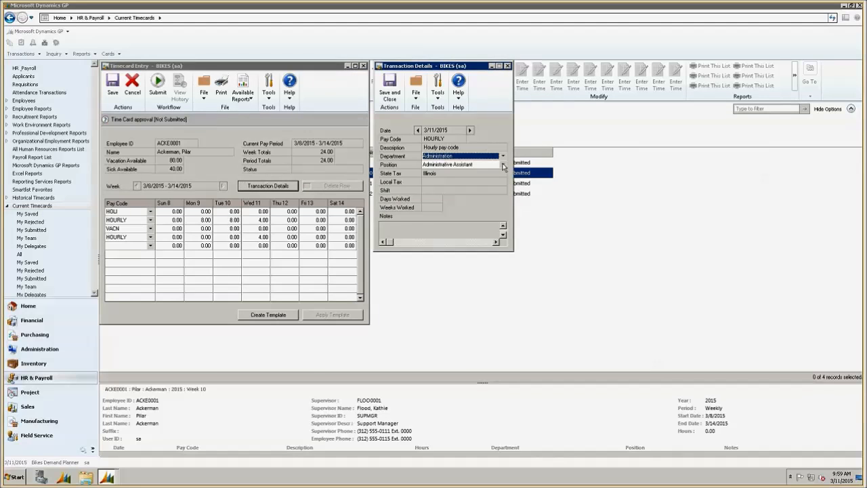
left_click(464, 165)
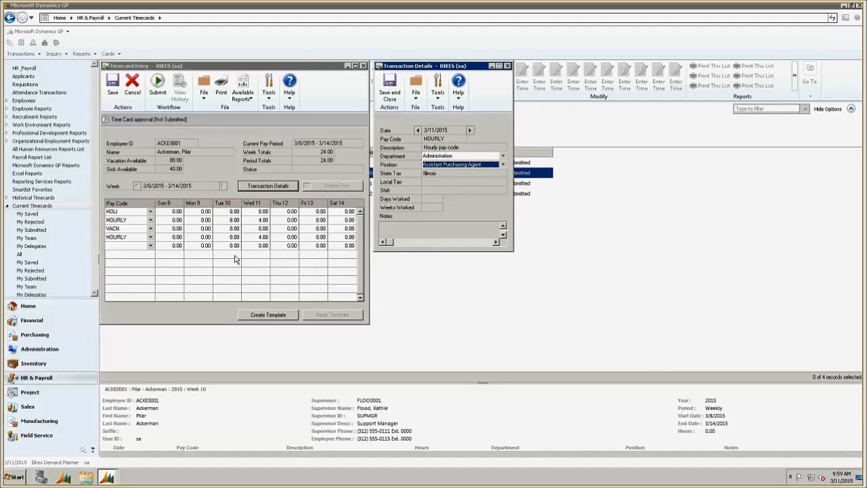
mouse_move(293, 245)
type("8")
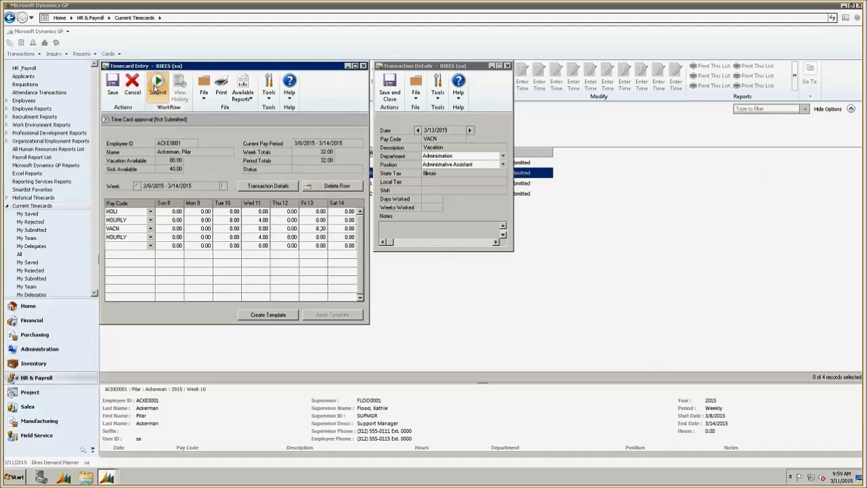
left_click(157, 81)
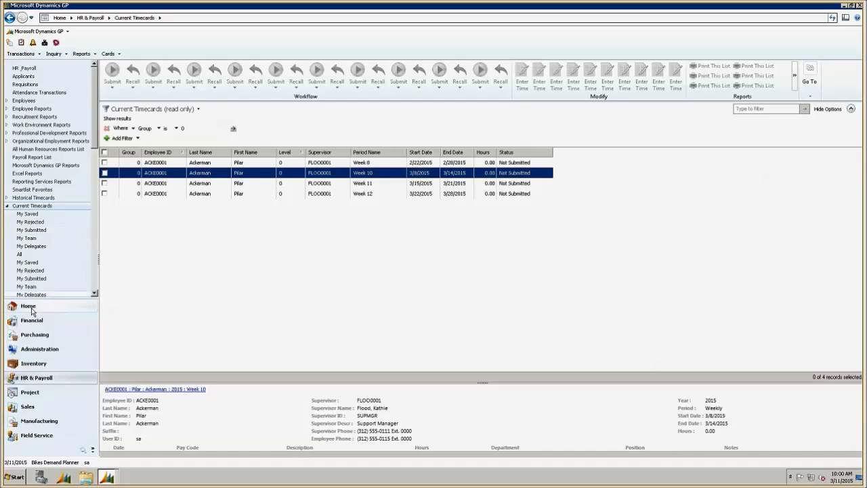
mouse_move(31, 309)
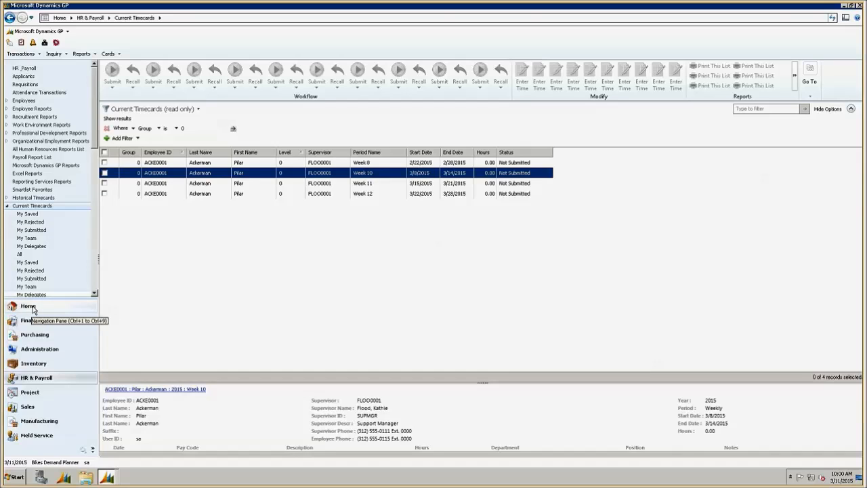
left_click(28, 306)
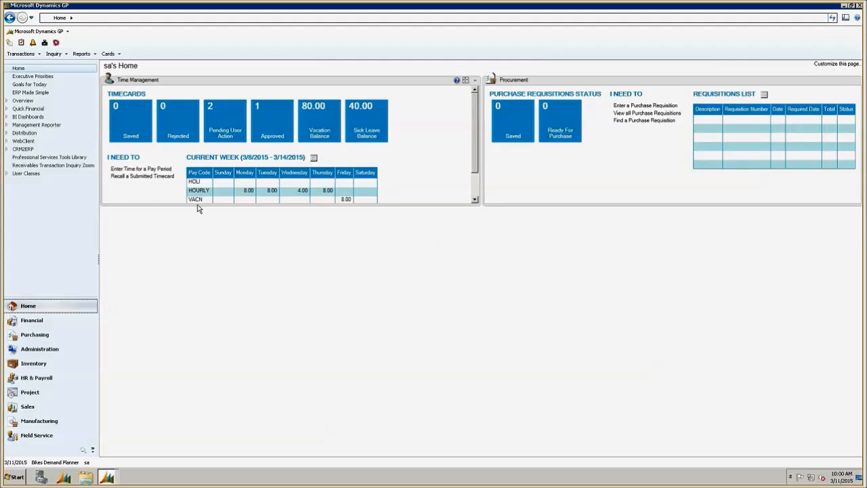
mouse_move(143, 176)
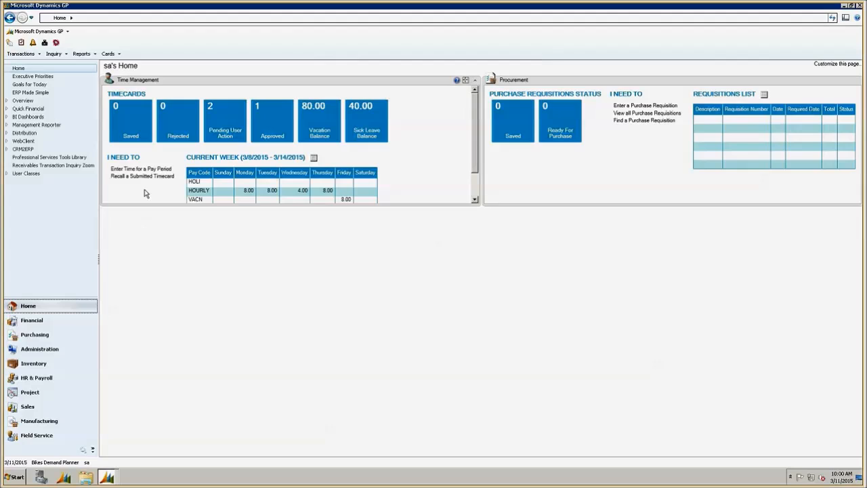
mouse_move(225, 121)
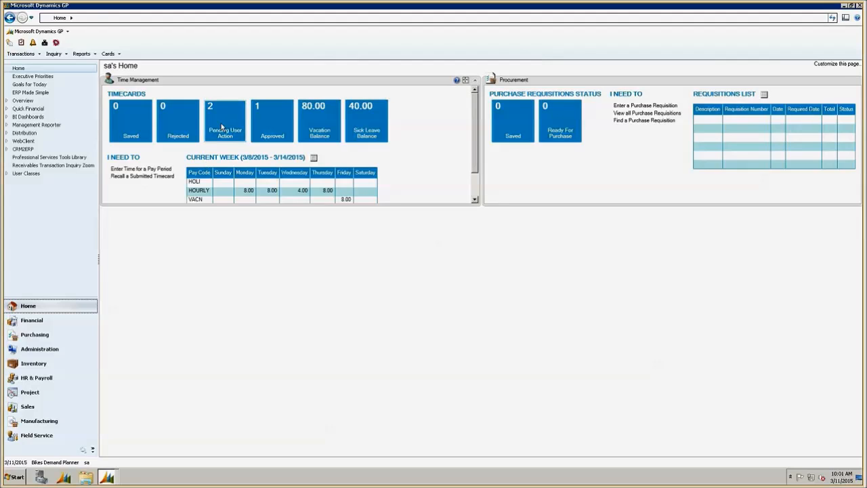
mouse_move(224, 126)
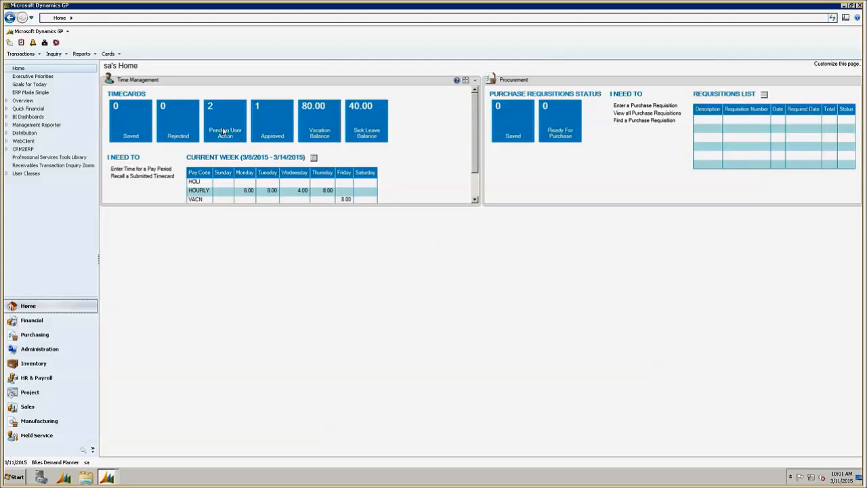
mouse_move(264, 129)
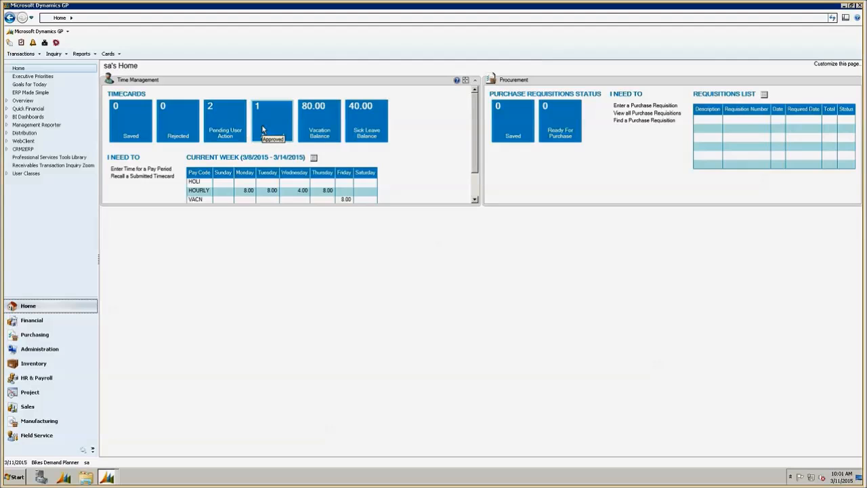
mouse_move(244, 127)
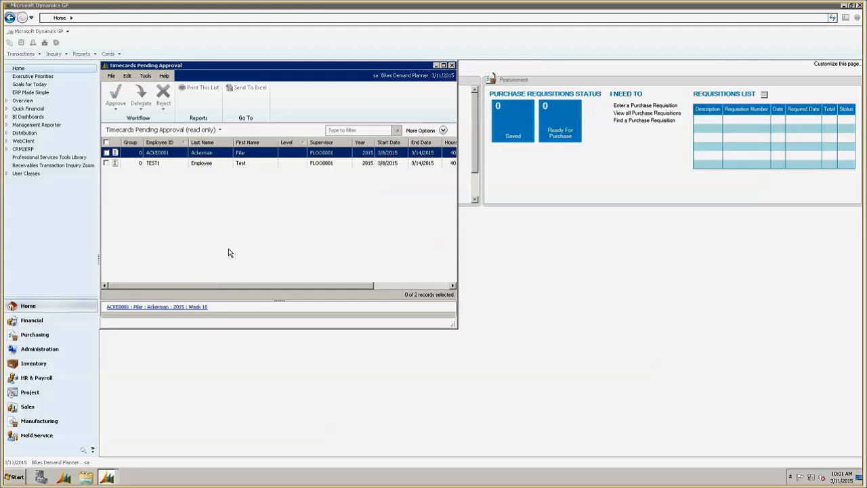
mouse_move(237, 238)
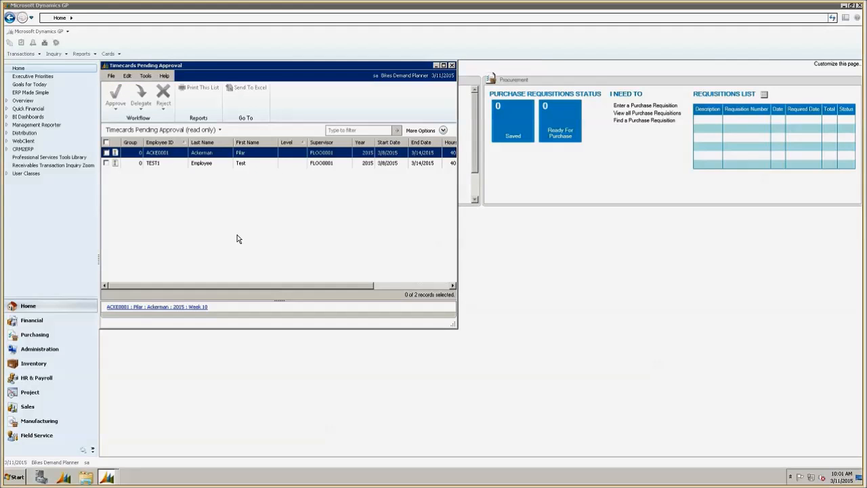
mouse_move(159, 168)
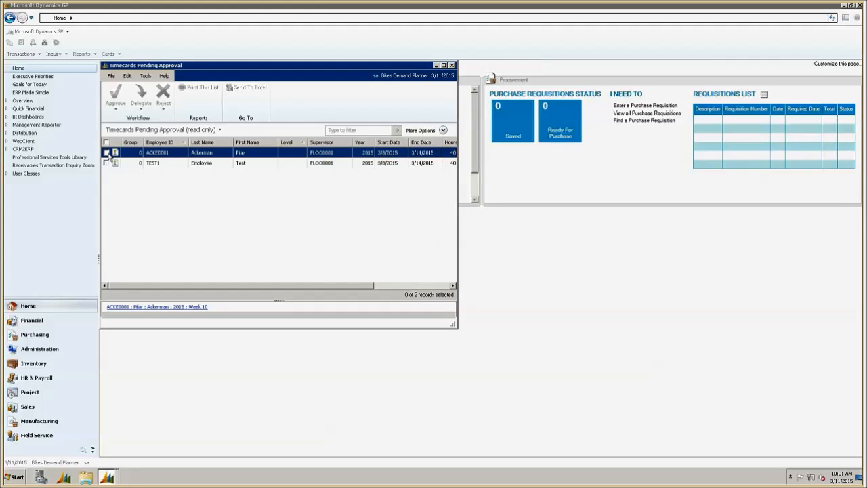
Approve Pilar Ackerman's ACKE0001 Week 10 timecard and close Timecards Pending Approval.
left_click(107, 152)
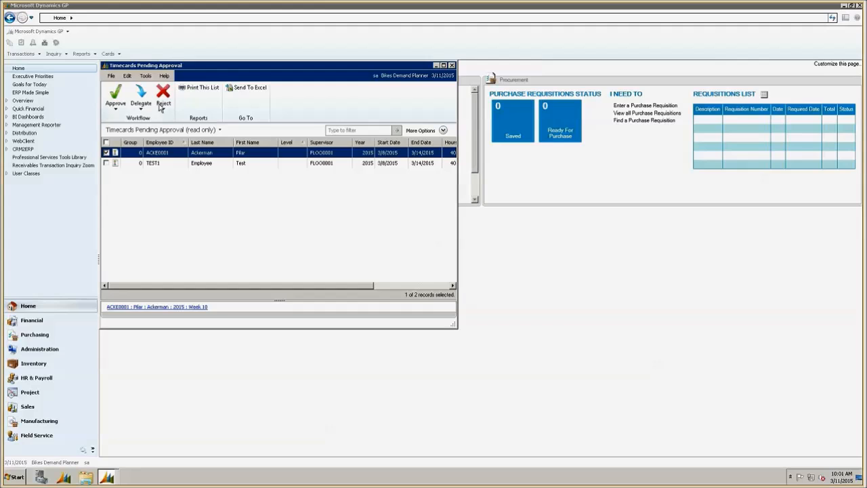
left_click(115, 97)
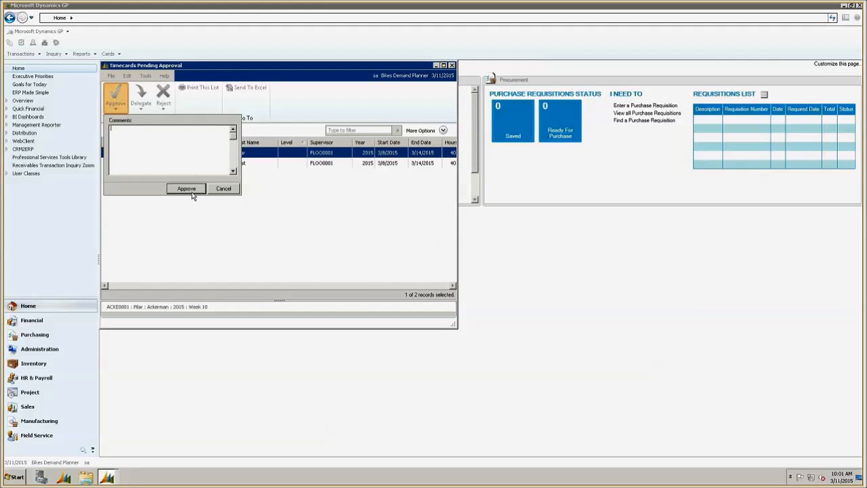
left_click(186, 188)
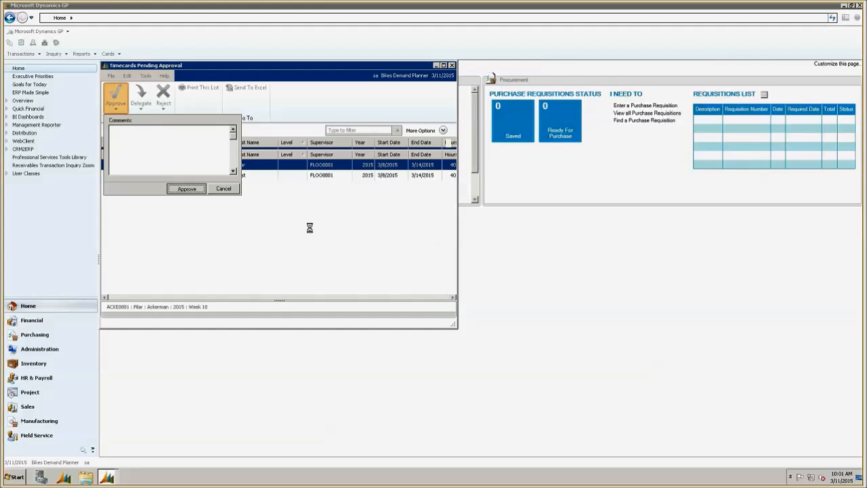
left_click(187, 189)
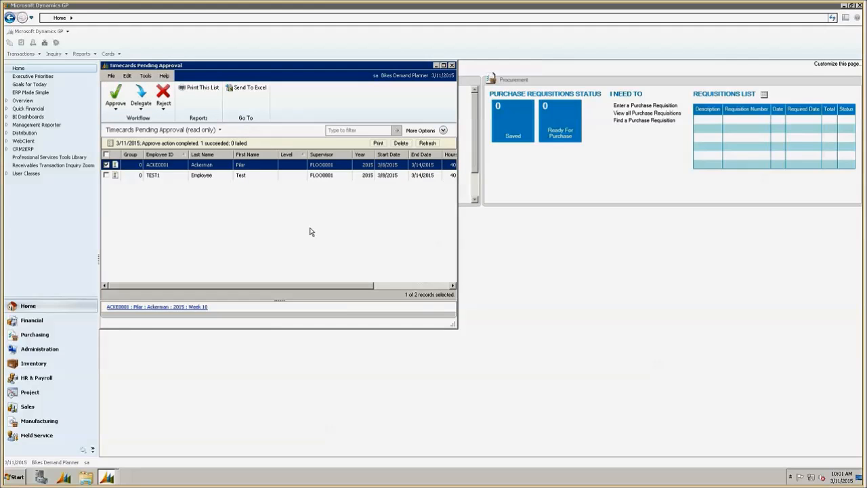
left_click(452, 65)
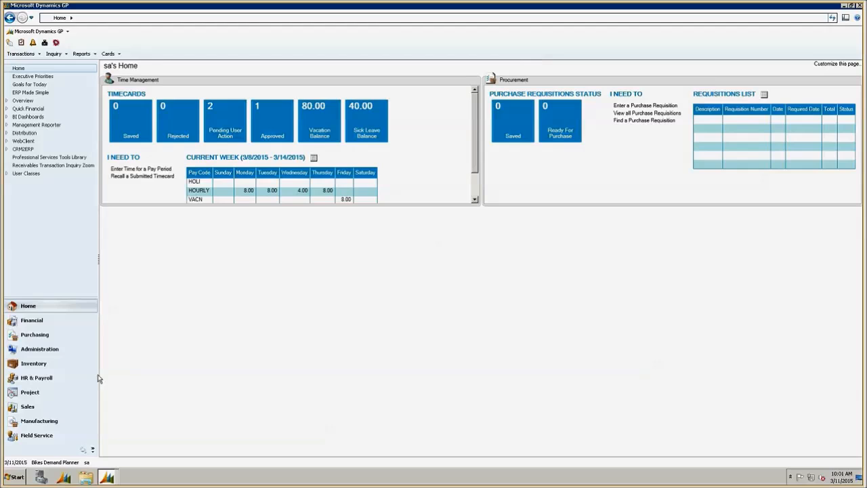
Look up batch HOUR-9 in payroll batches and open its Payroll Transaction Entry.
left_click(36, 377)
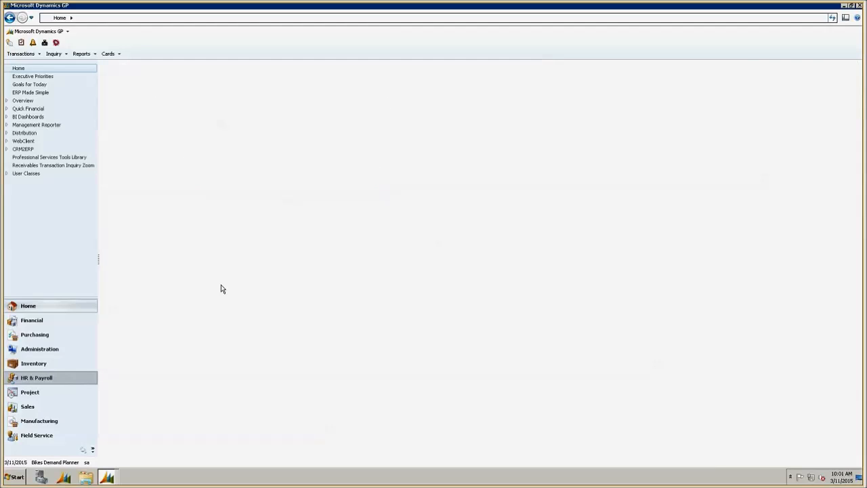
left_click(36, 377)
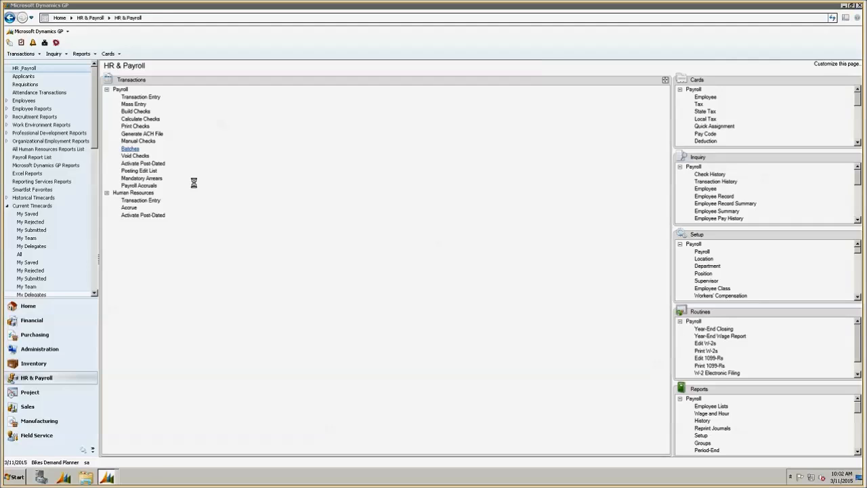
left_click(130, 149)
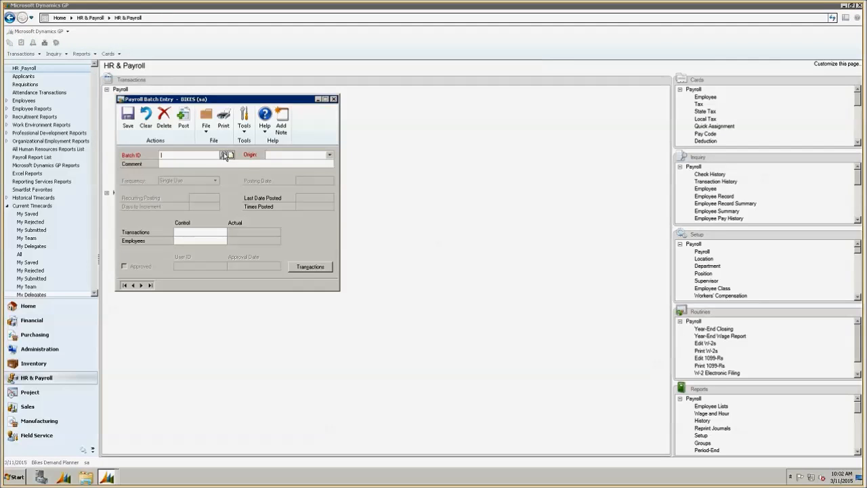
left_click(229, 155)
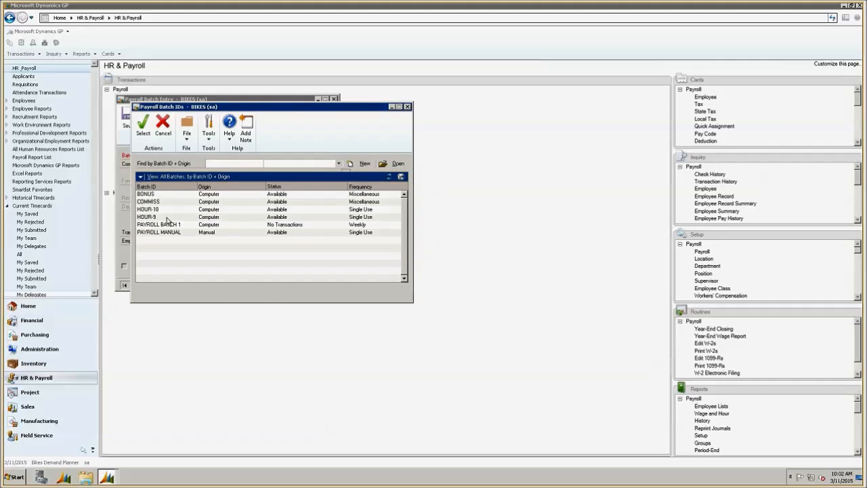
left_click(310, 266)
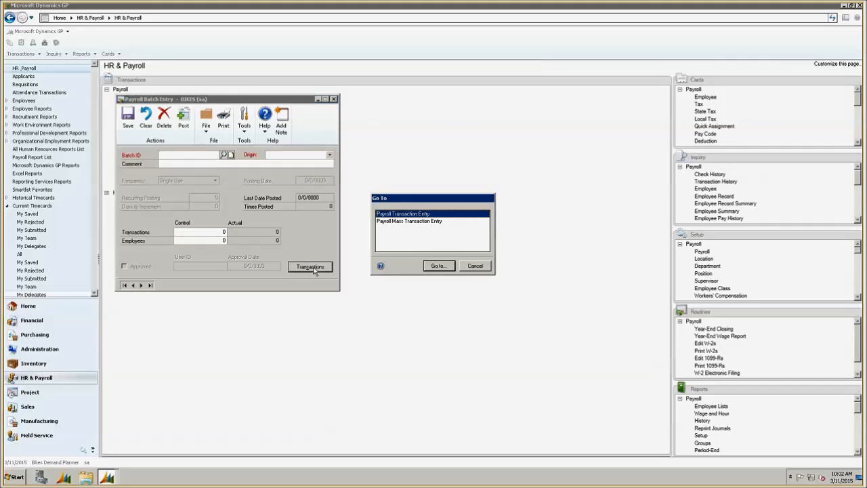
left_click(438, 265)
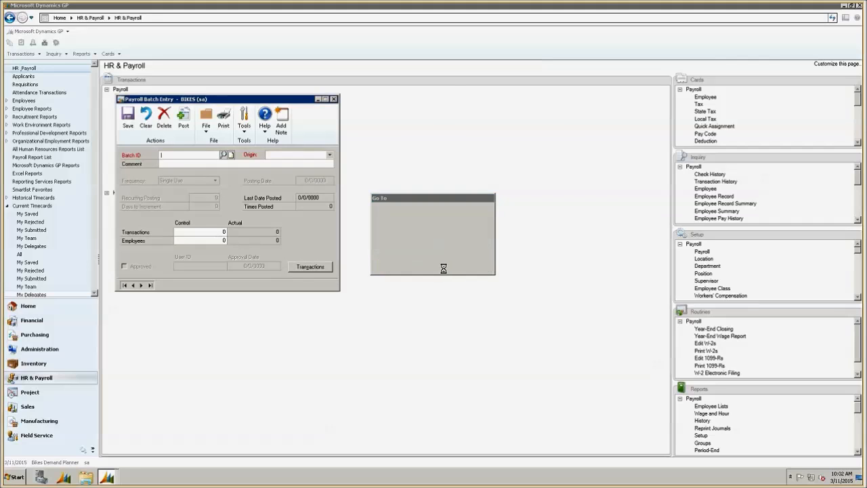
left_click(310, 266)
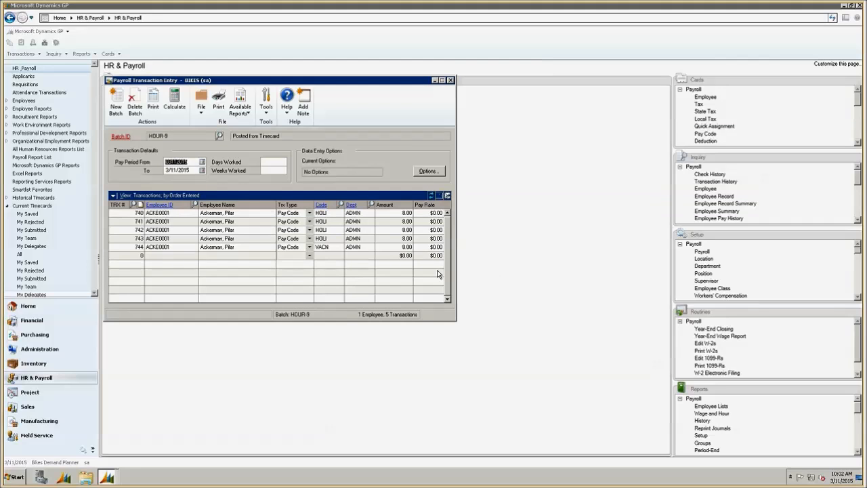
mouse_move(332, 290)
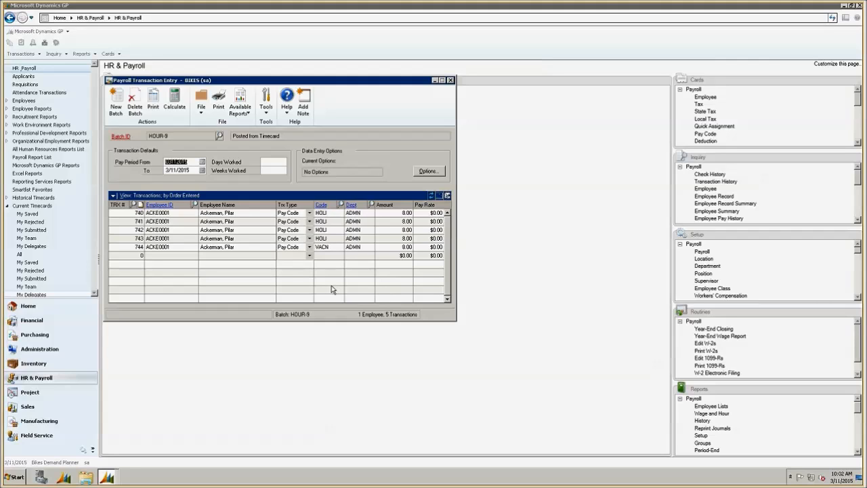
mouse_move(160, 132)
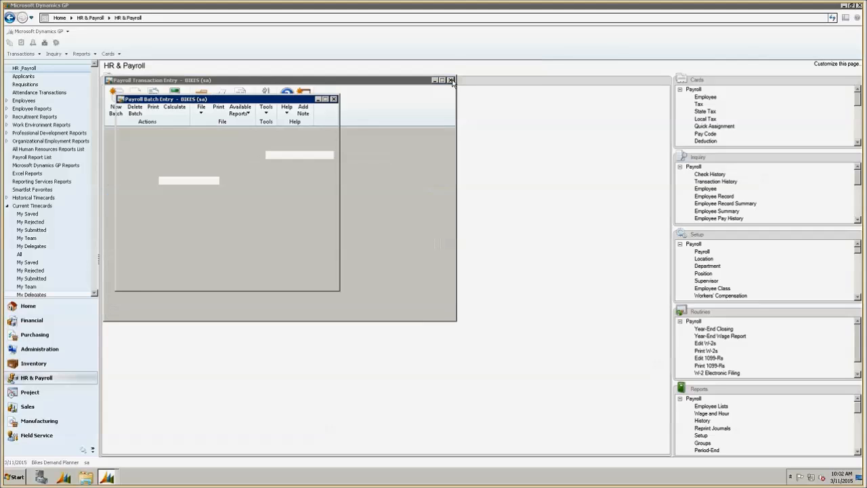
Close Payroll Transaction Entry and then Payroll Batch Entry.
left_click(451, 80)
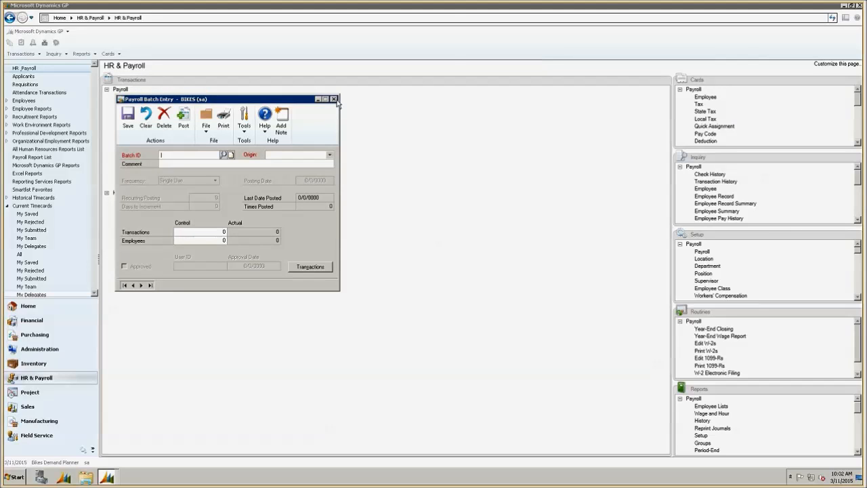
left_click(333, 99)
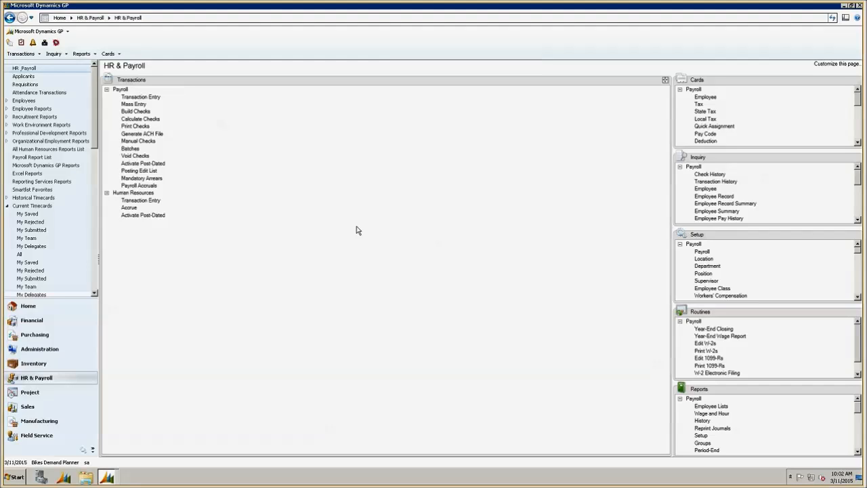
mouse_move(355, 209)
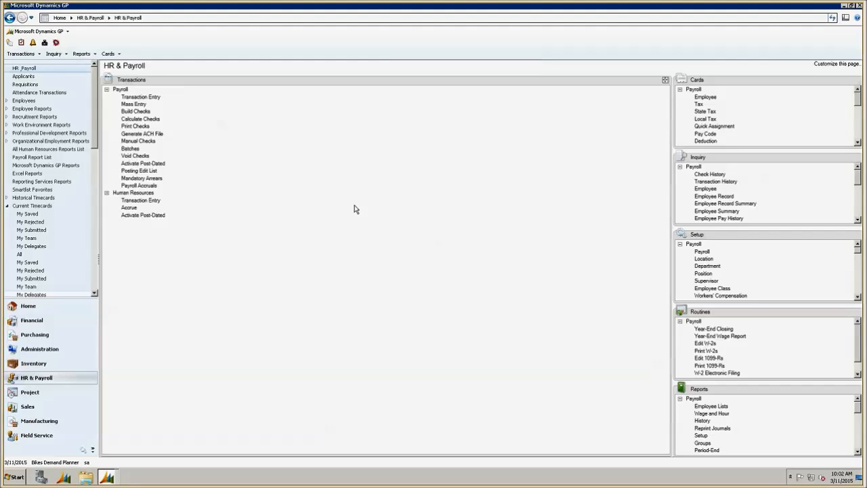